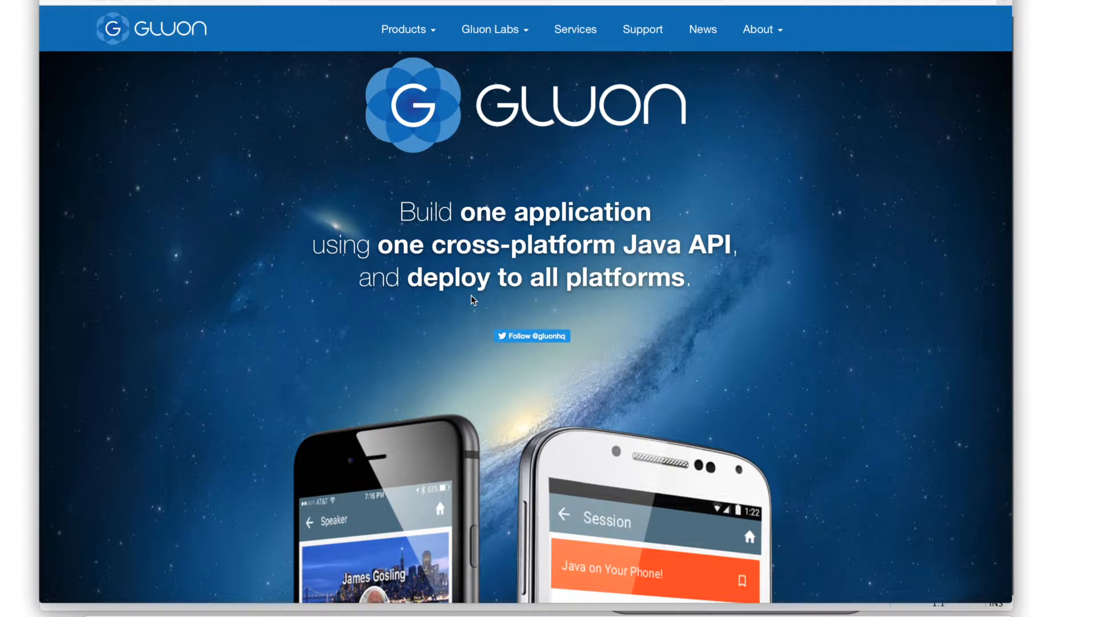
{"action": "mouse_move", "coordinate": [560, 225]}
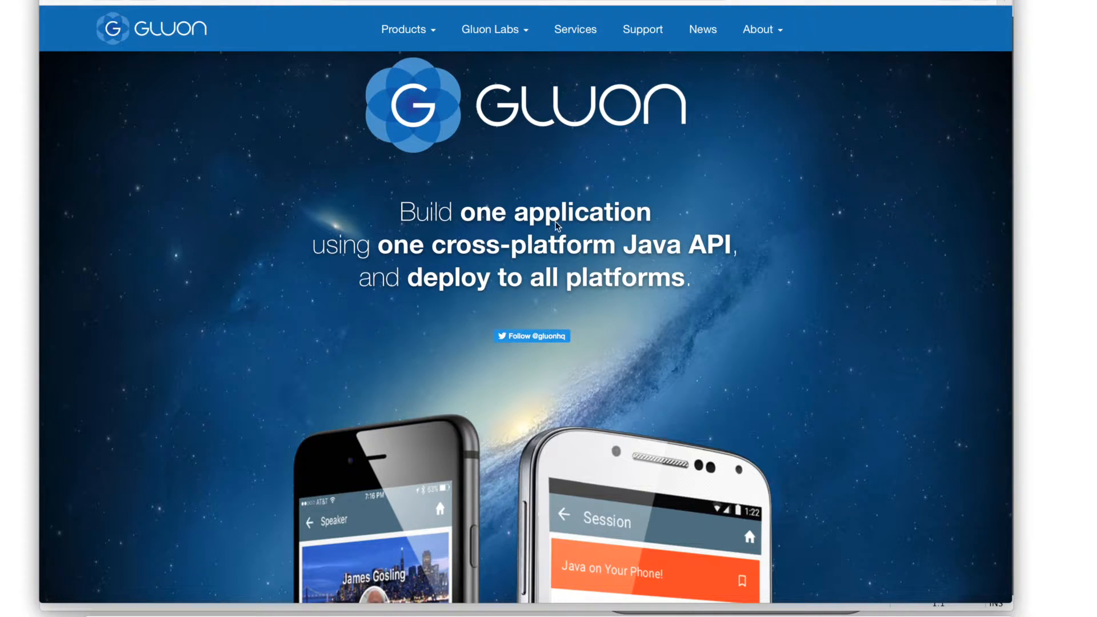
{"action": "mouse_move", "coordinate": [505, 299]}
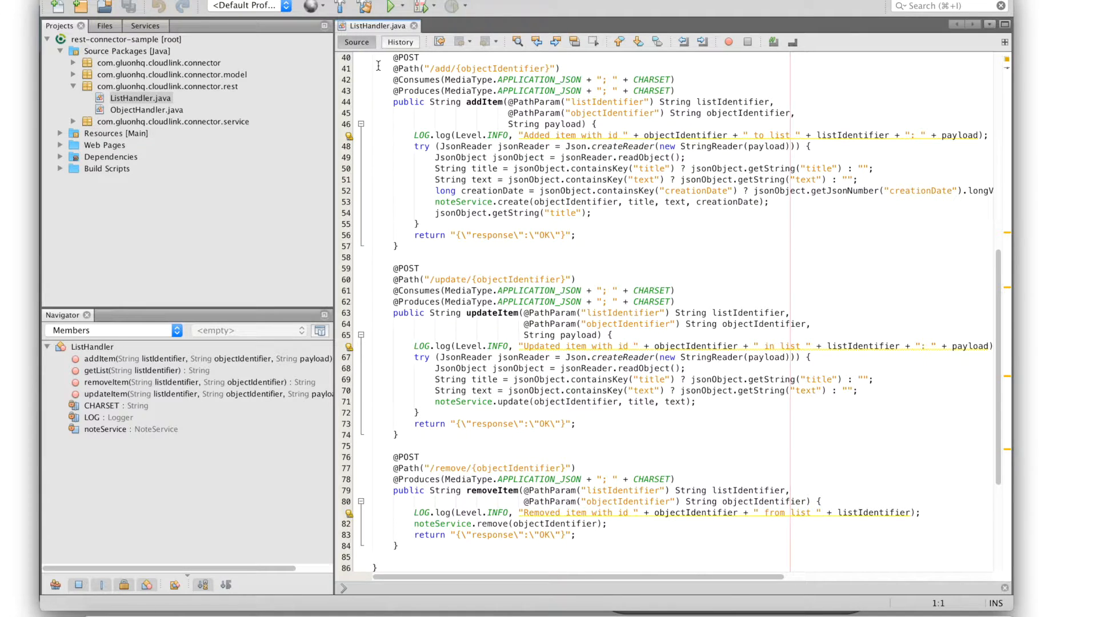
{"action": "mouse_move", "coordinate": [452, 93]}
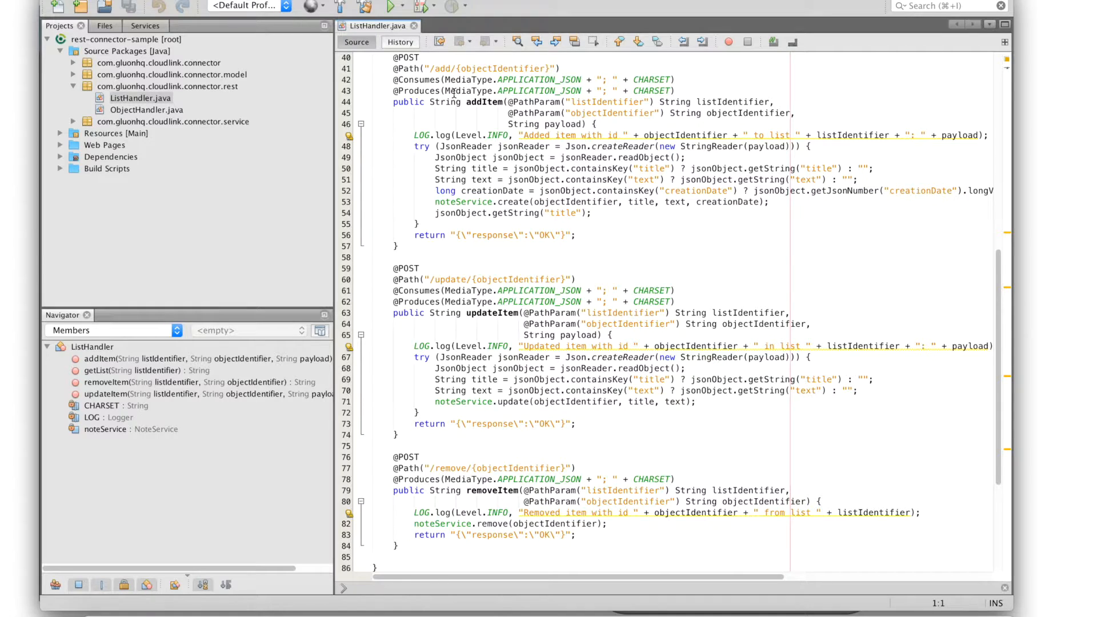
{"action": "mouse_move", "coordinate": [407, 68]}
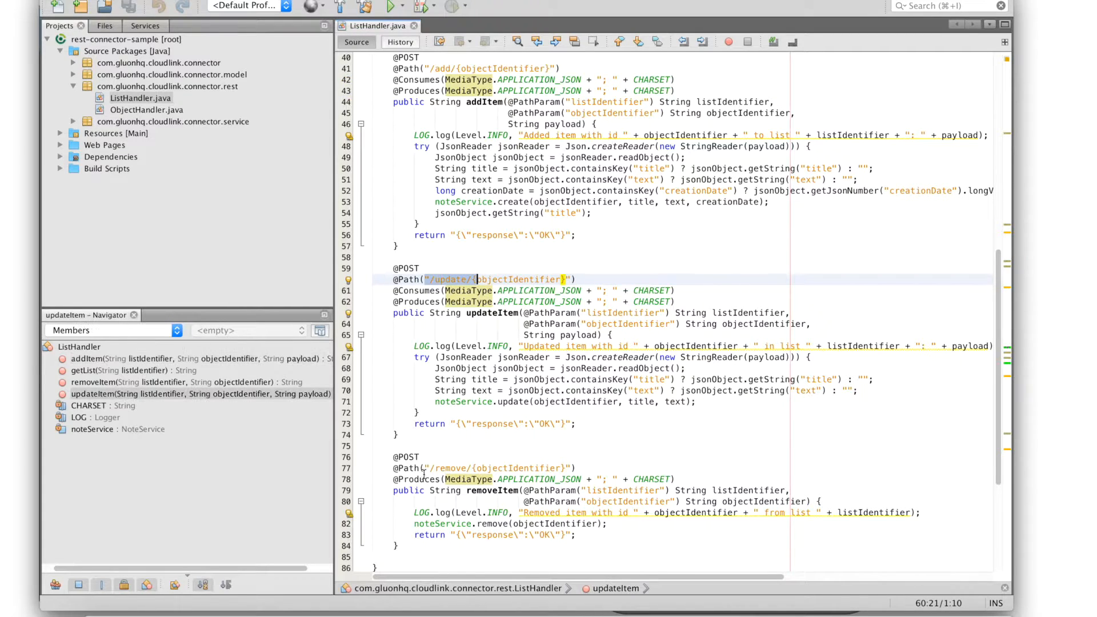
- Inspect the updateItem endpoint path in ListHandler.java, then switch to the Gluon CloudLink Dashboard
{"action": "left_click", "coordinate": [480, 468]}
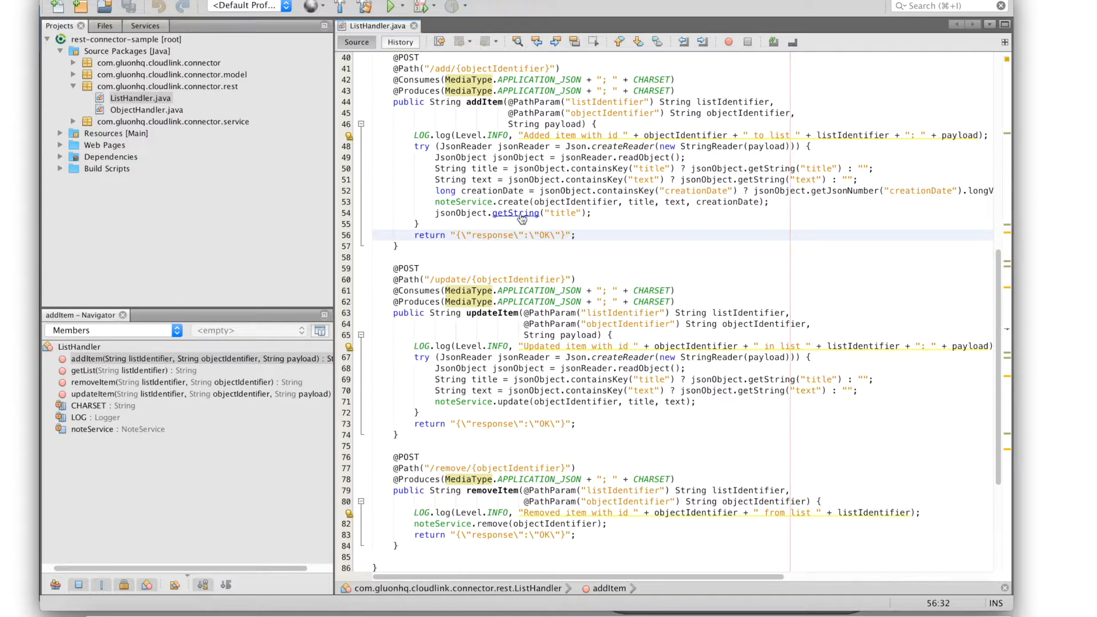
{"action": "key", "text": "Cmd+Tab"}
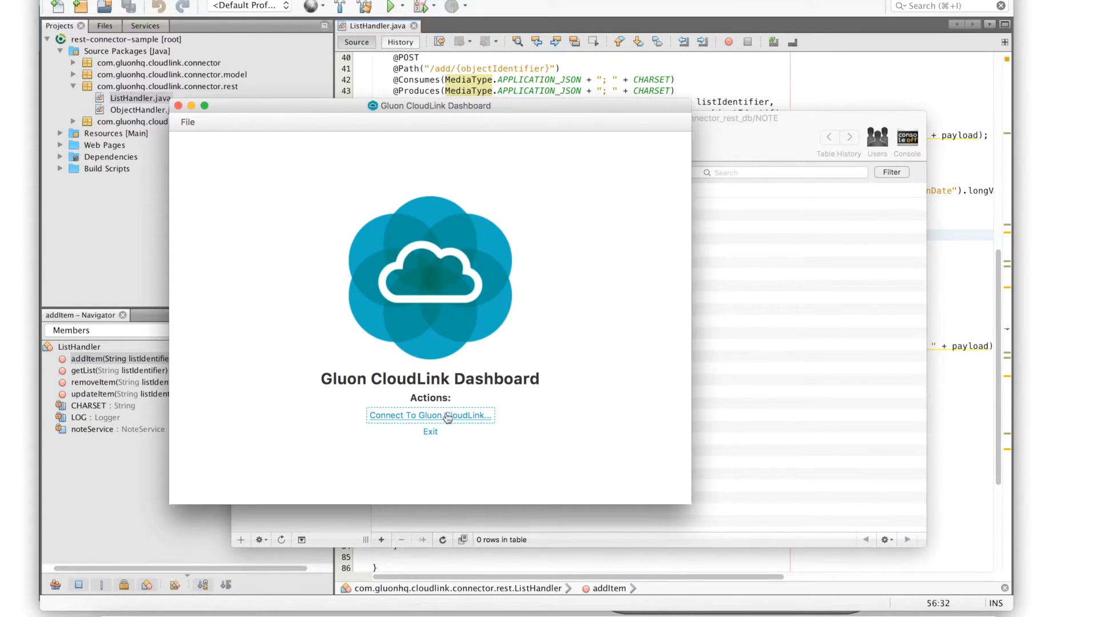
- Connect to Gluon CloudLink with the application credentials and view the empty Login Methods and Connectors lists
{"action": "left_click", "coordinate": [430, 415]}
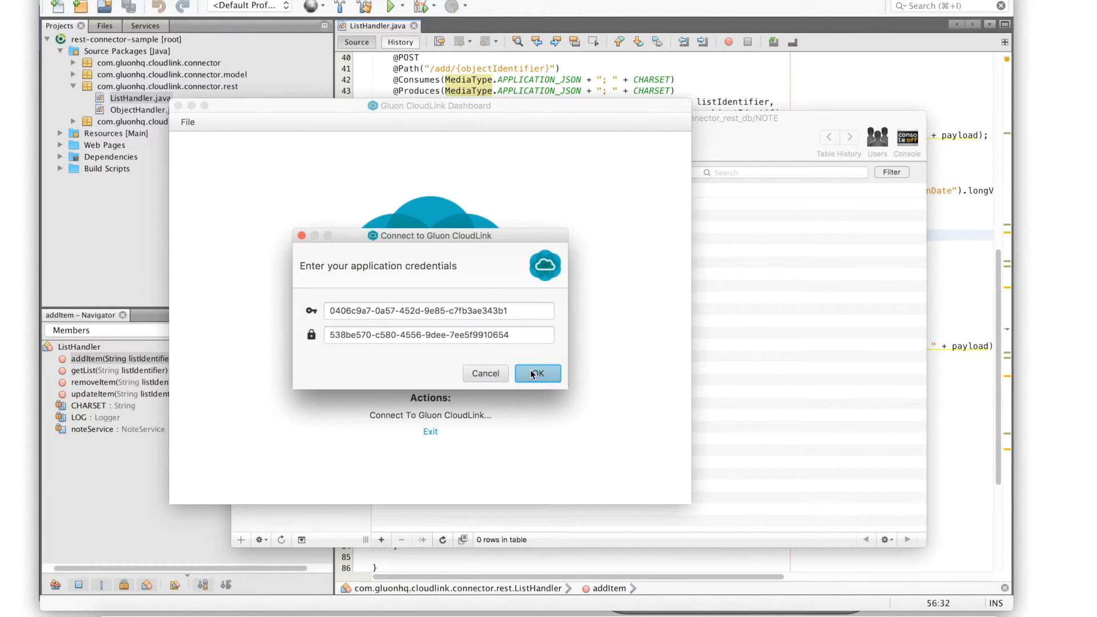
{"action": "left_click", "coordinate": [538, 373]}
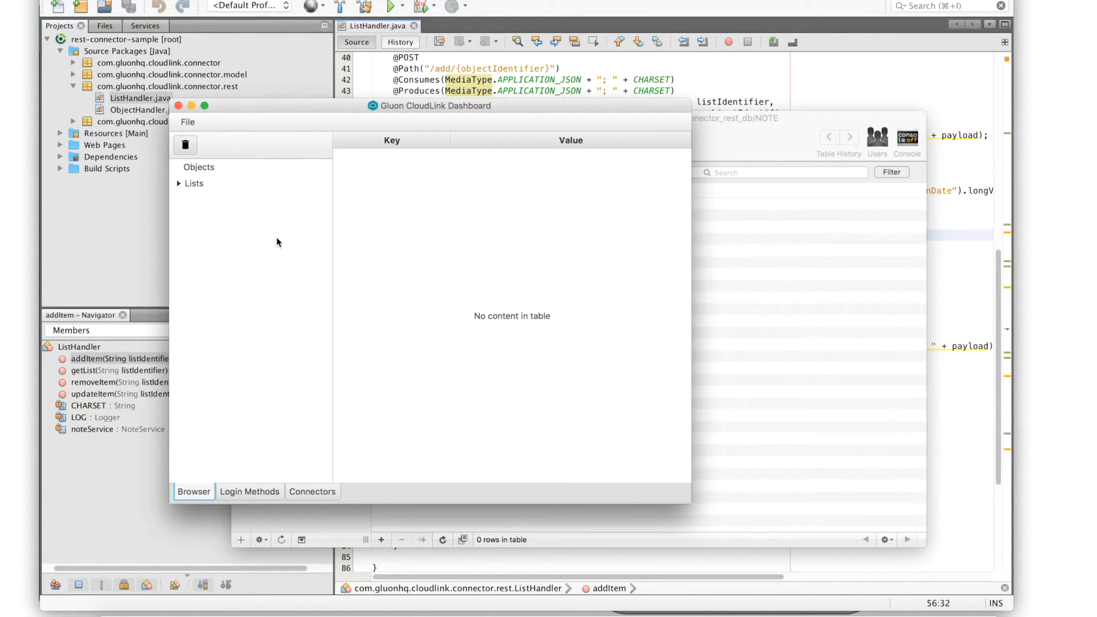
{"action": "mouse_move", "coordinate": [315, 249]}
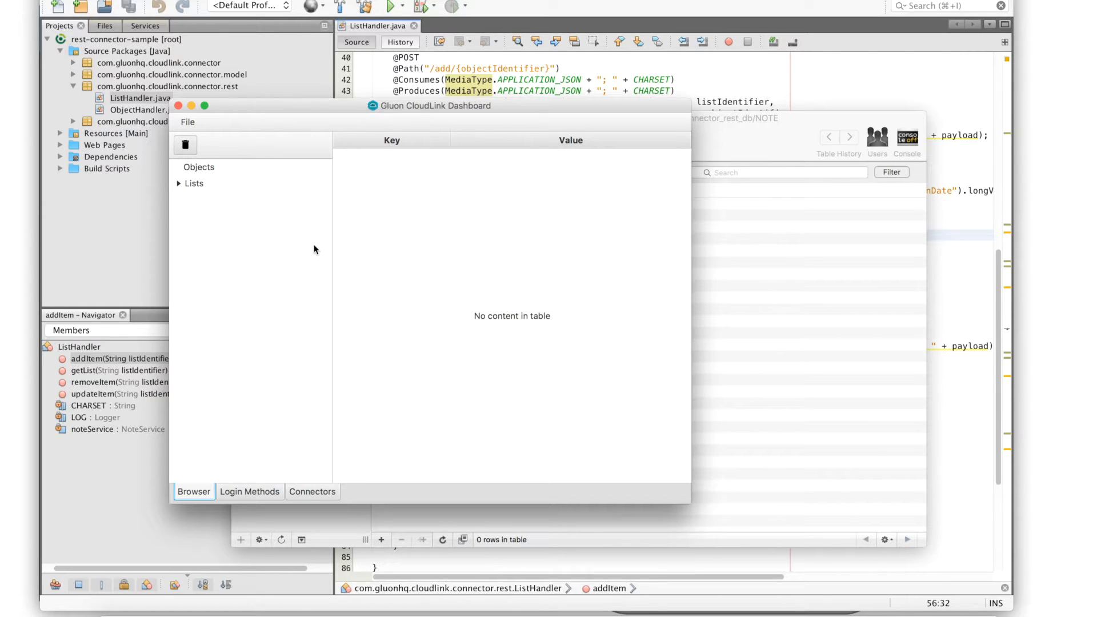
{"action": "mouse_move", "coordinate": [207, 183]}
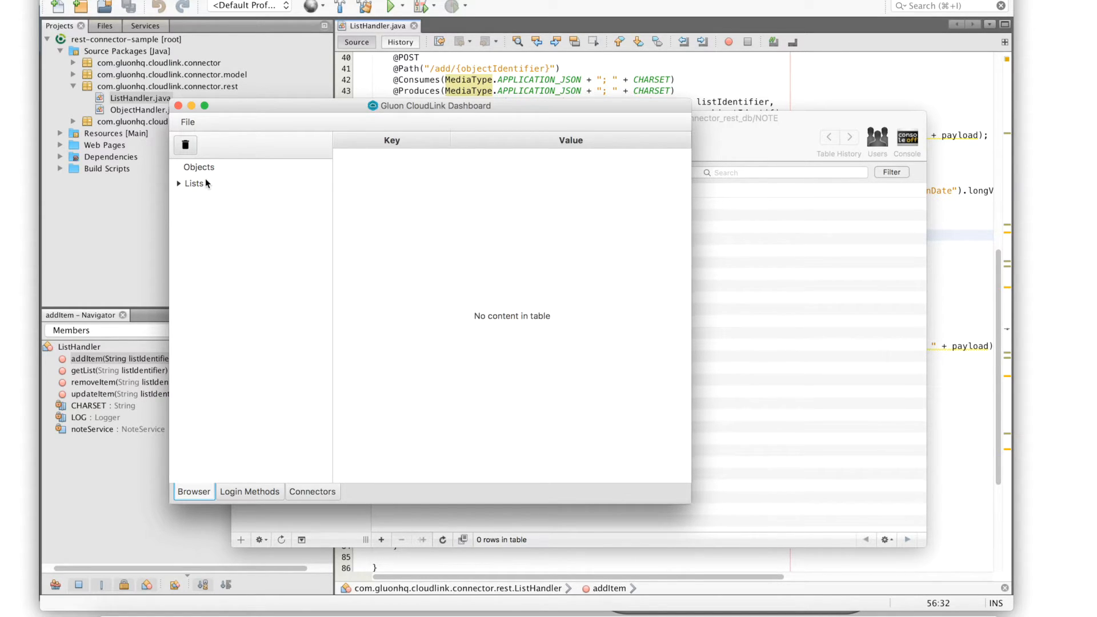
{"action": "mouse_move", "coordinate": [245, 494]}
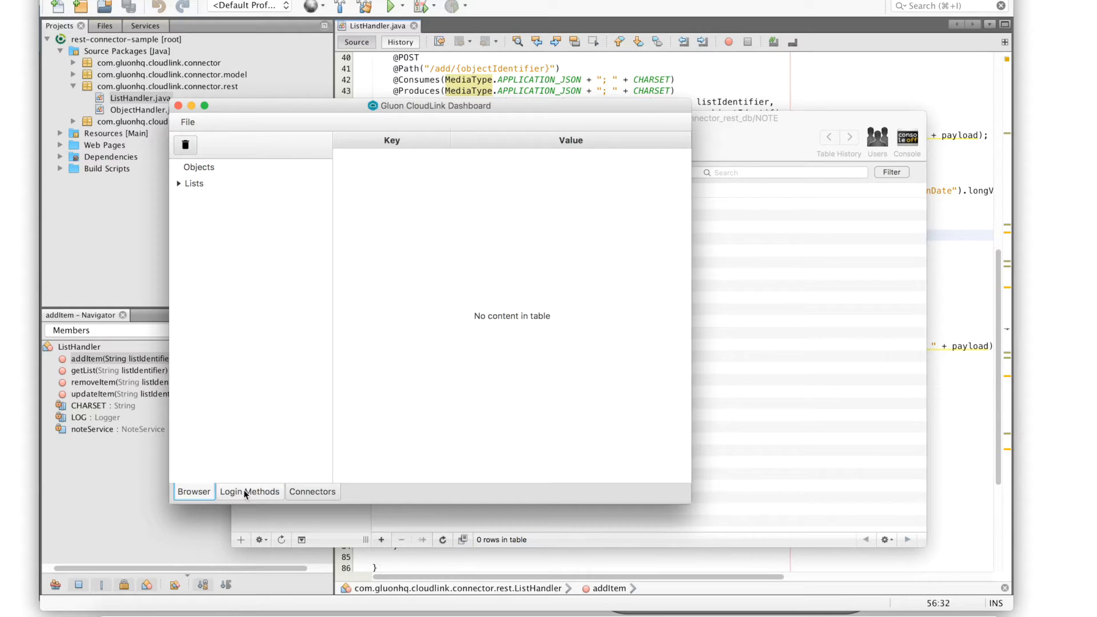
{"action": "left_click", "coordinate": [249, 492]}
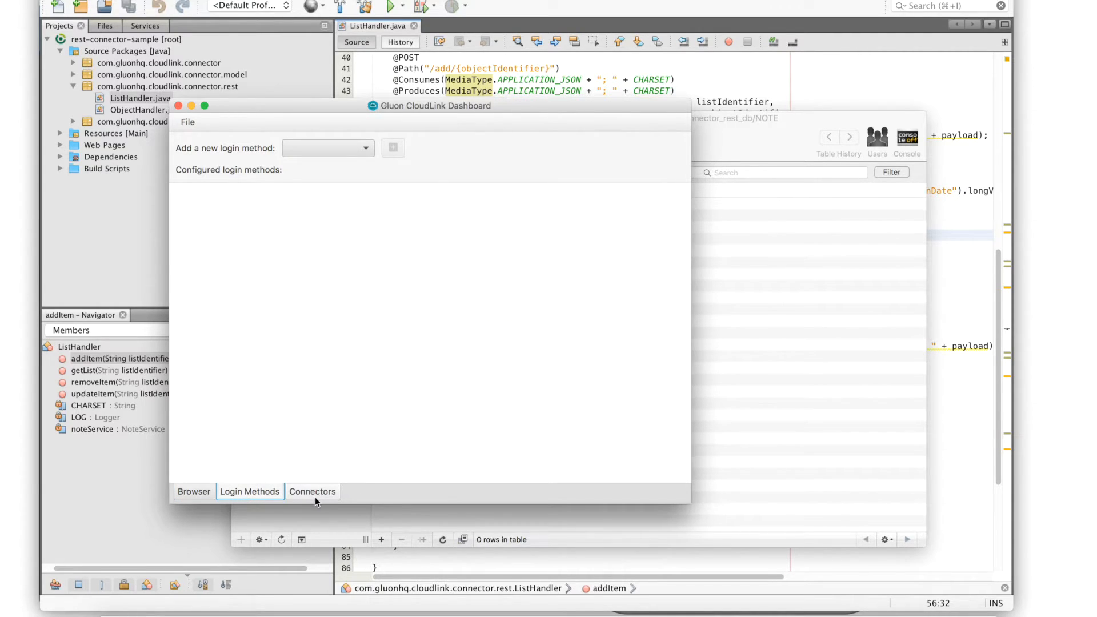
{"action": "left_click", "coordinate": [312, 491]}
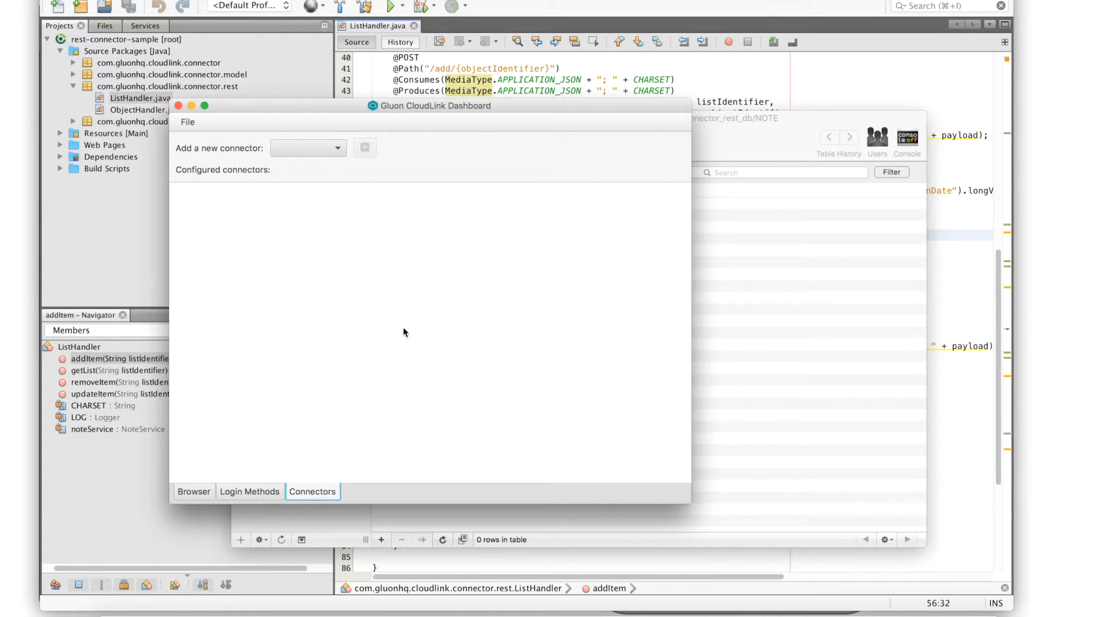
- Add a new connector of type REST from the connector types list
{"action": "left_click", "coordinate": [339, 147]}
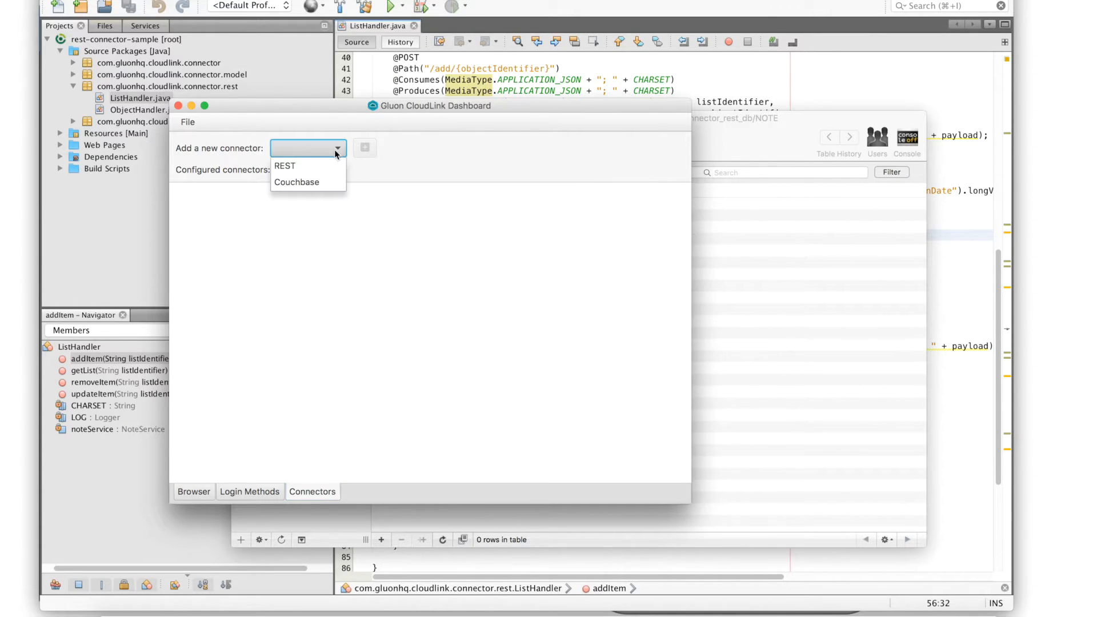
{"action": "left_click", "coordinate": [284, 166]}
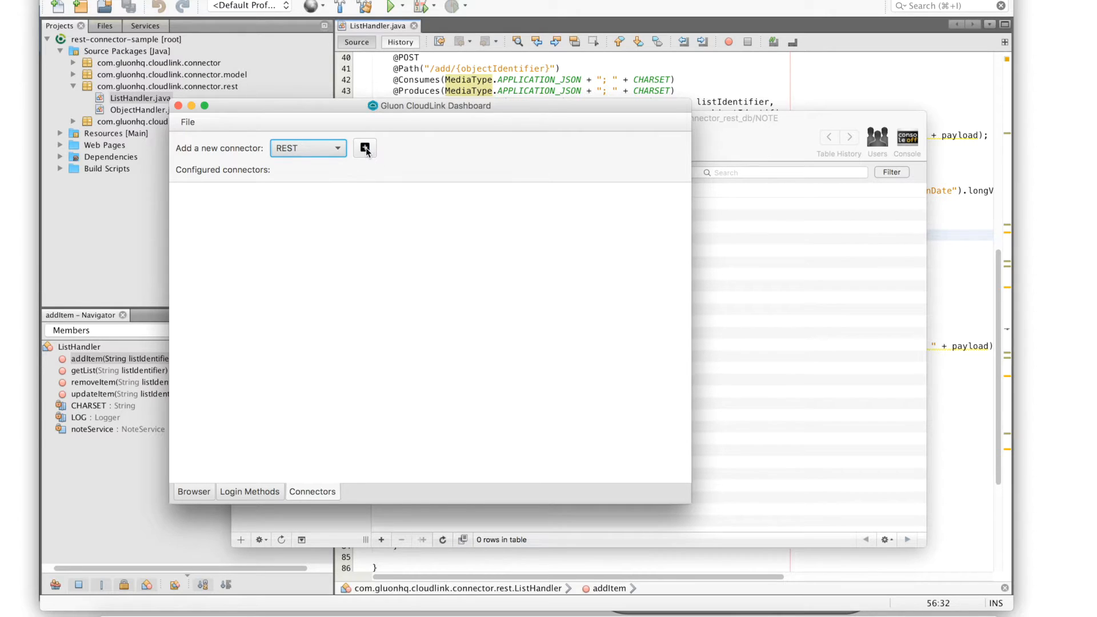
{"action": "left_click", "coordinate": [364, 148]}
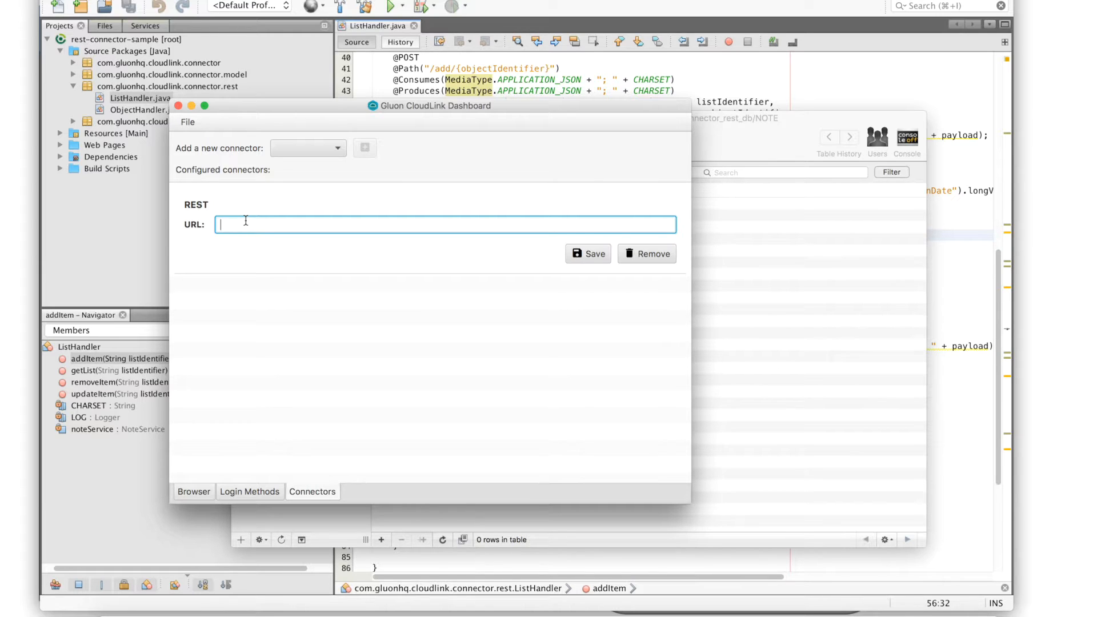
{"action": "type", "text": "http://"}
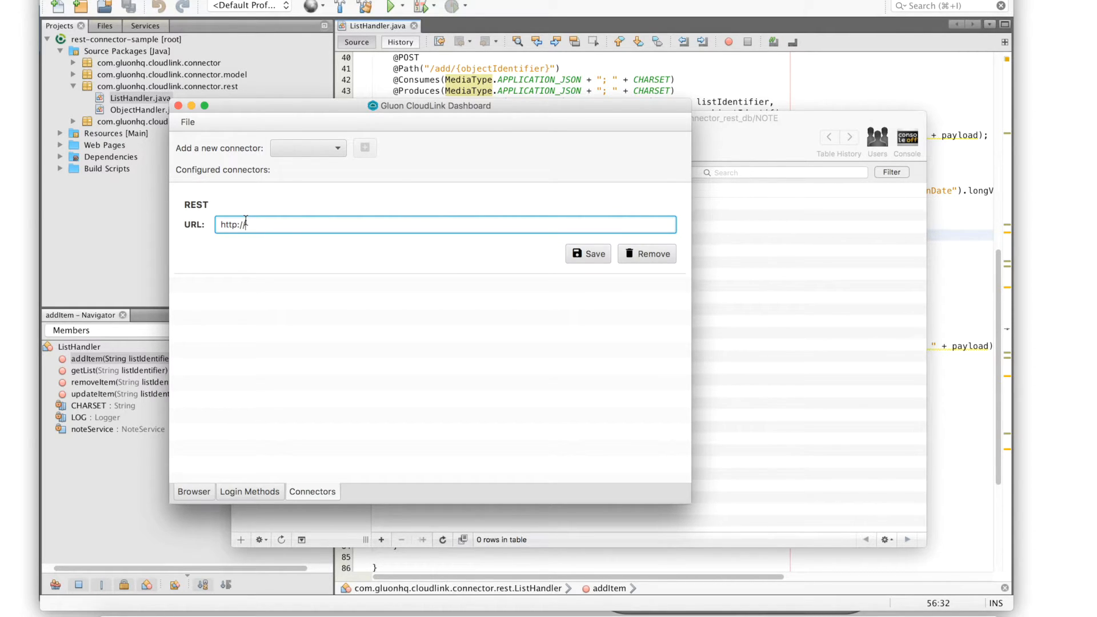
{"action": "type", "text": "192.16"}
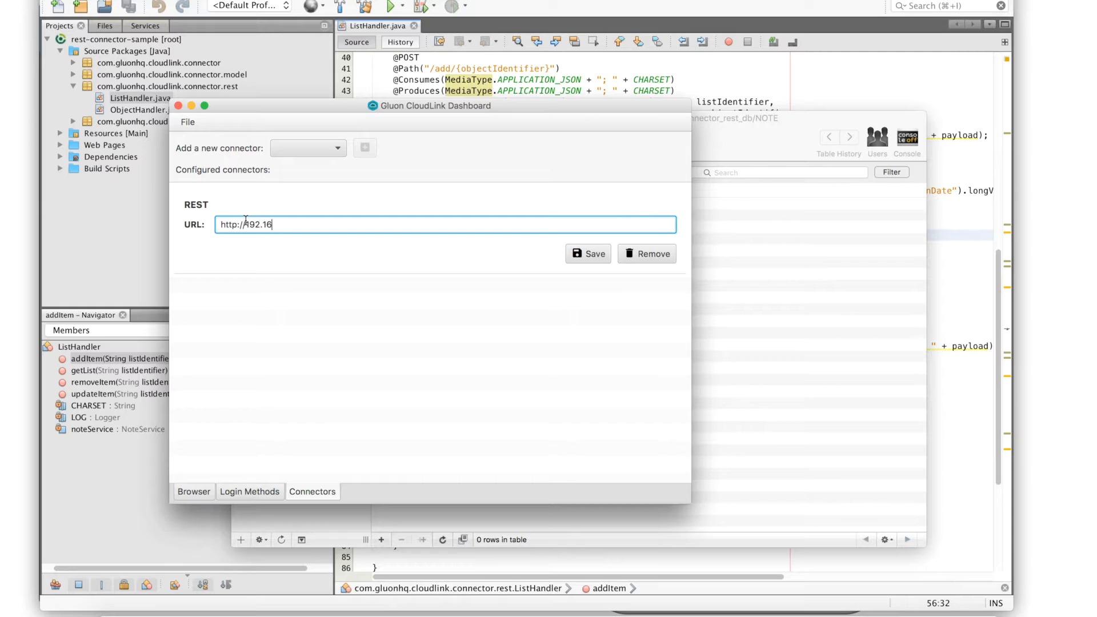
{"action": "type", "text": "8.1.35:"}
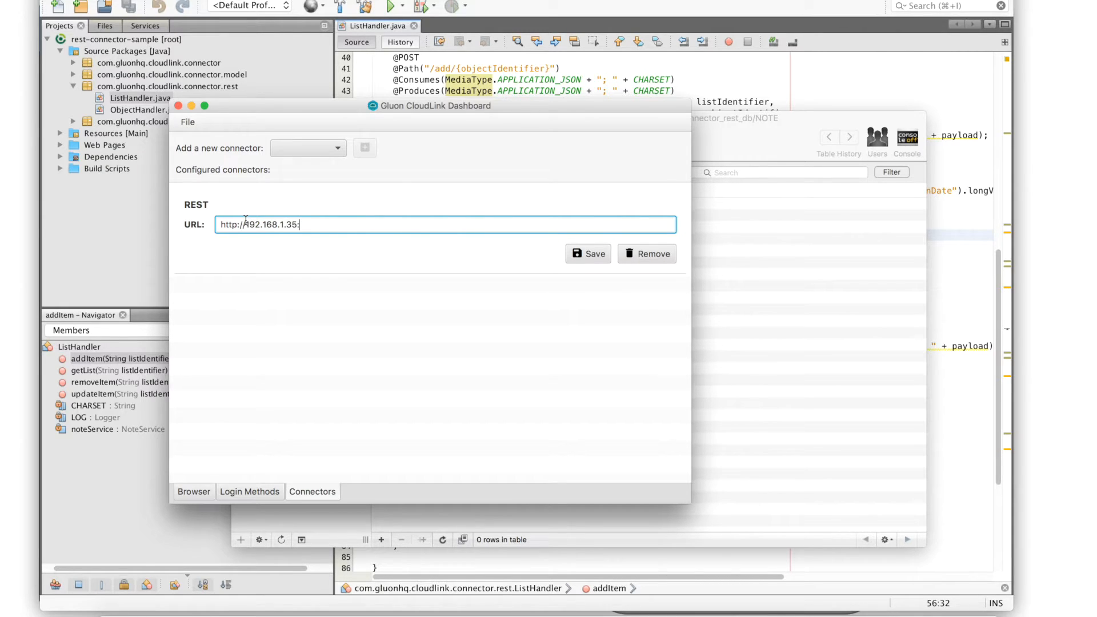
{"action": "type", "text": "8080/"}
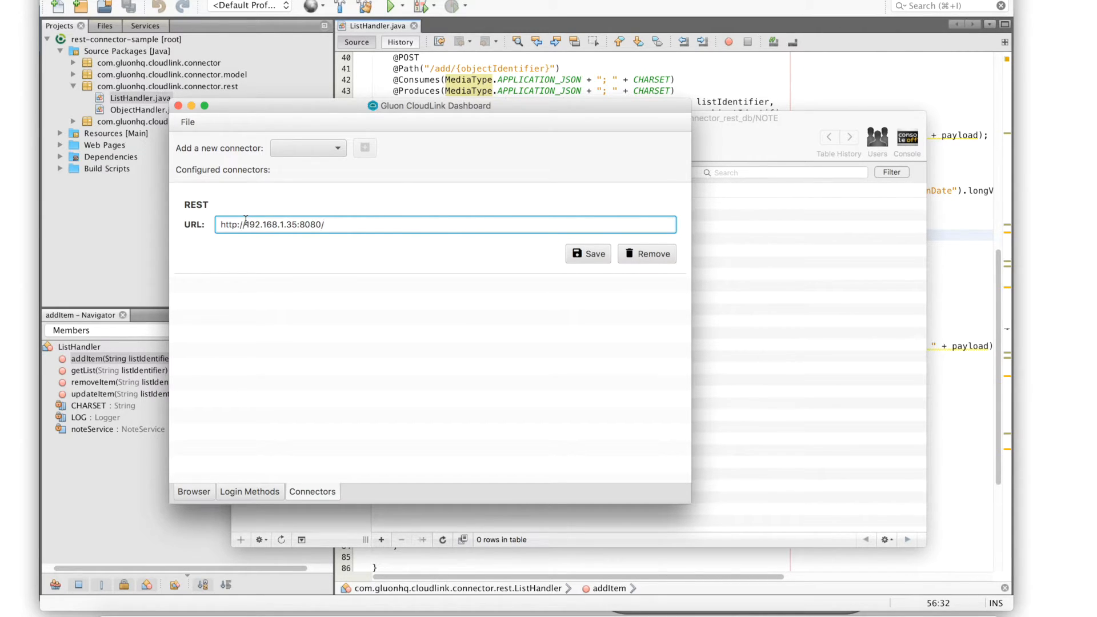
{"action": "type", "text": "rest-connector/rest"}
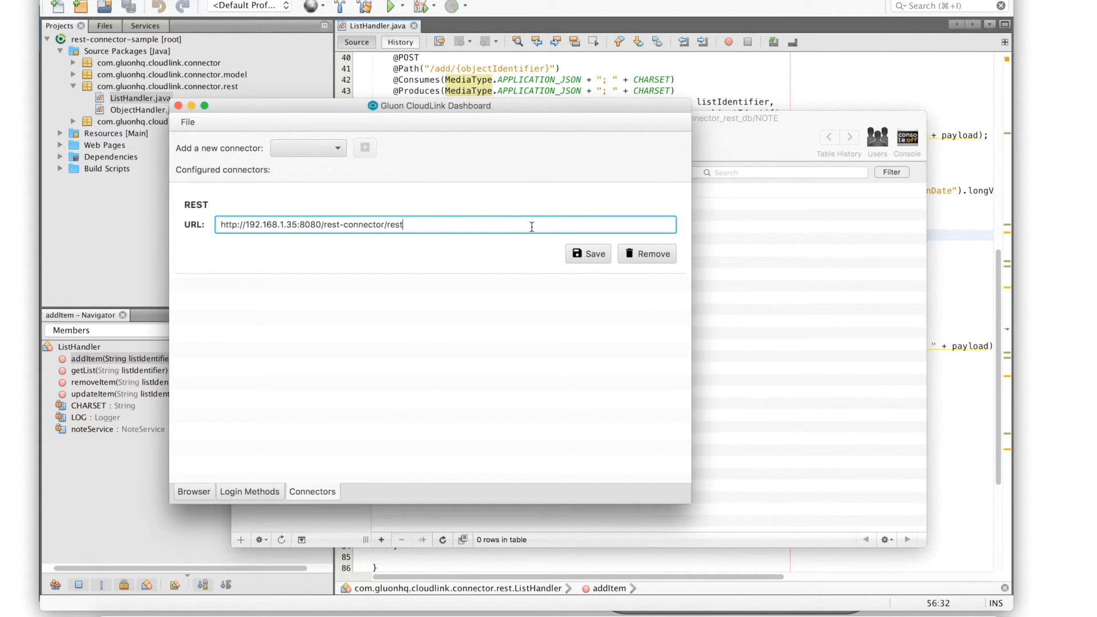
{"action": "mouse_move", "coordinate": [589, 259]}
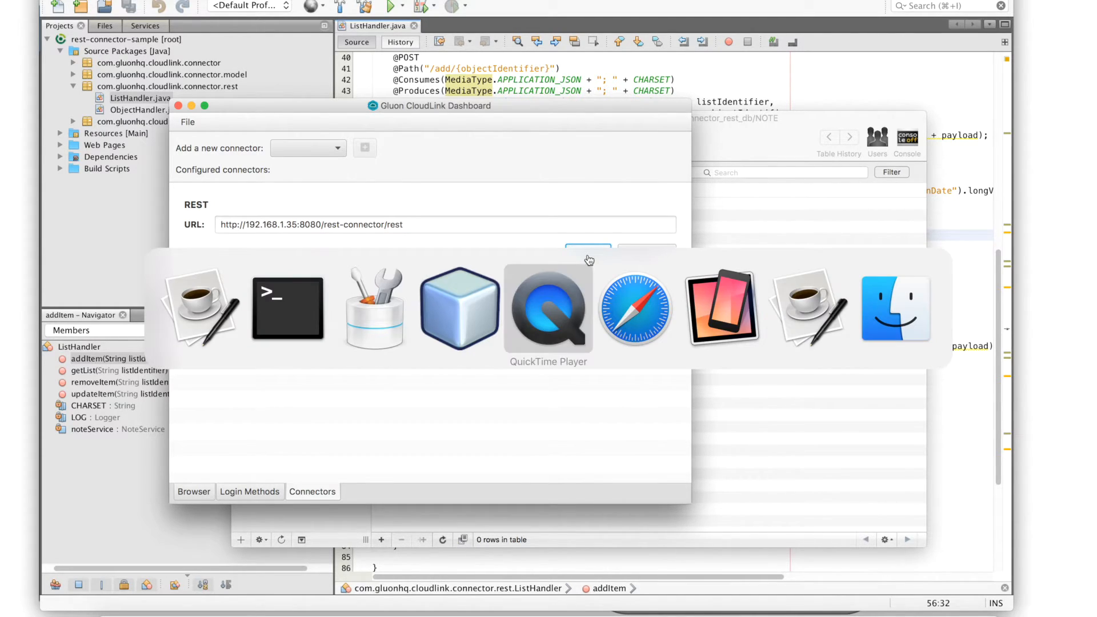
- On the mirrored iPhone, submit a new NotesApp note titled 'simple' with comment 'comment'
{"action": "left_click", "coordinate": [548, 308]}
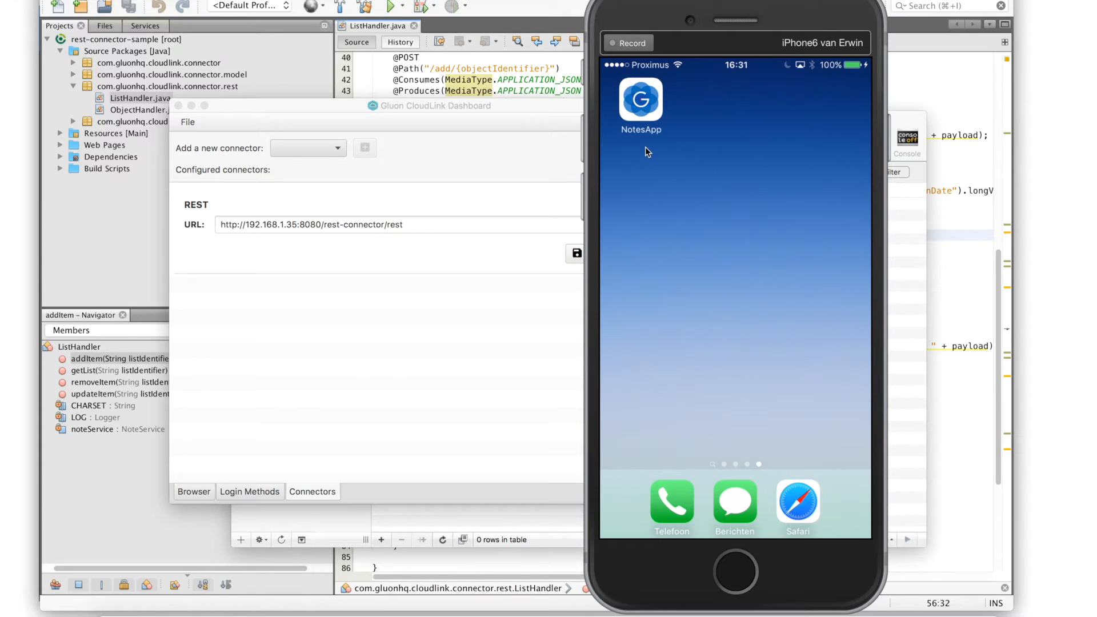
{"action": "left_click", "coordinate": [641, 99]}
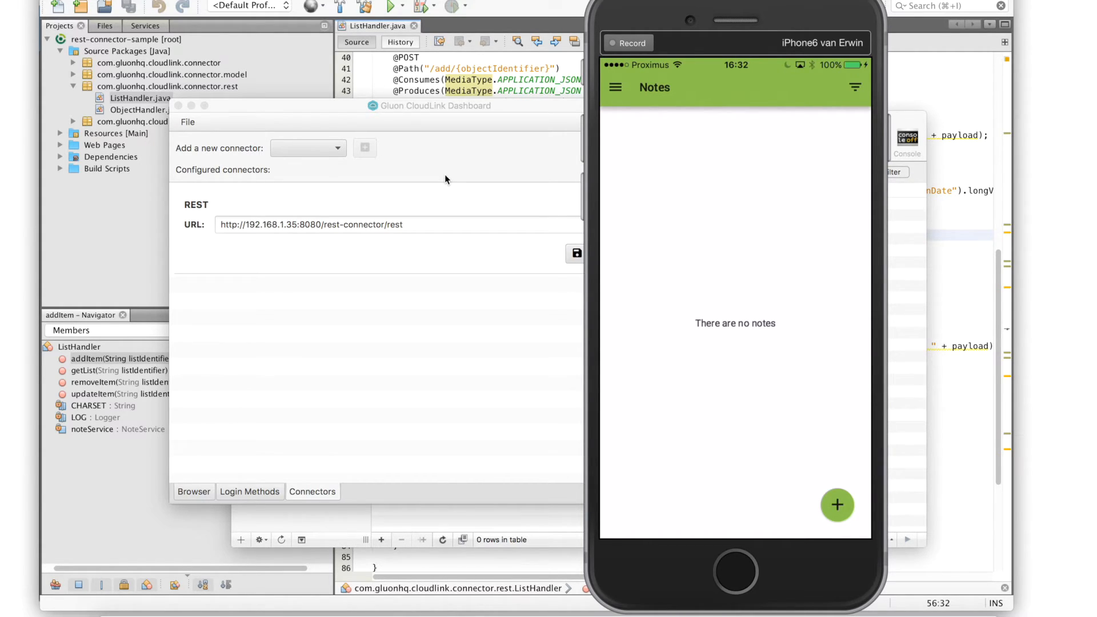
{"action": "left_click", "coordinate": [837, 505]}
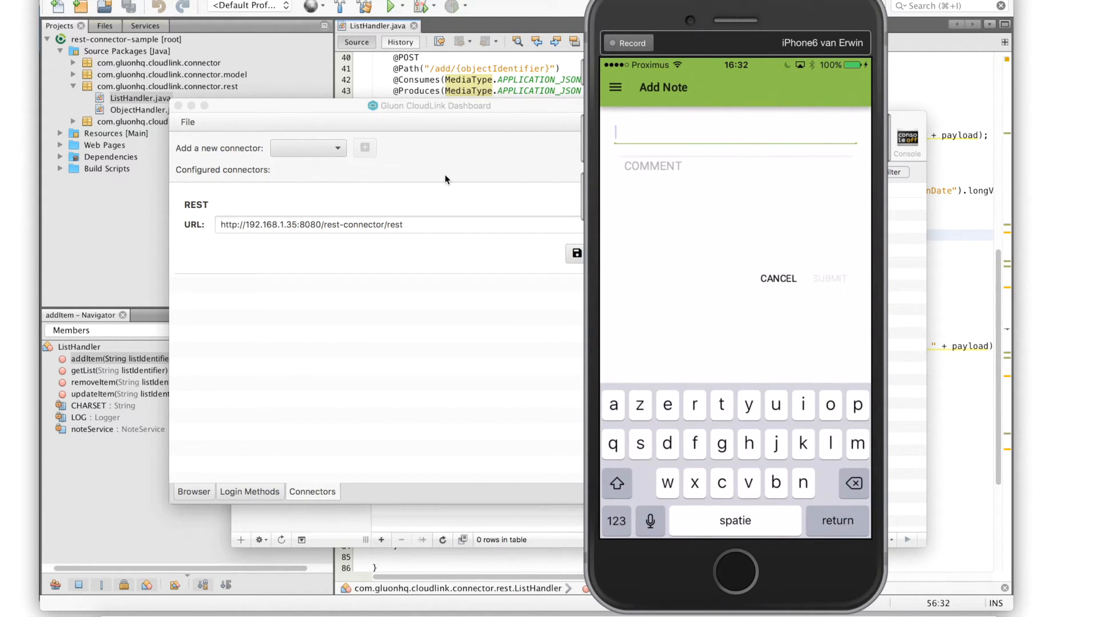
{"action": "type", "text": "simple"}
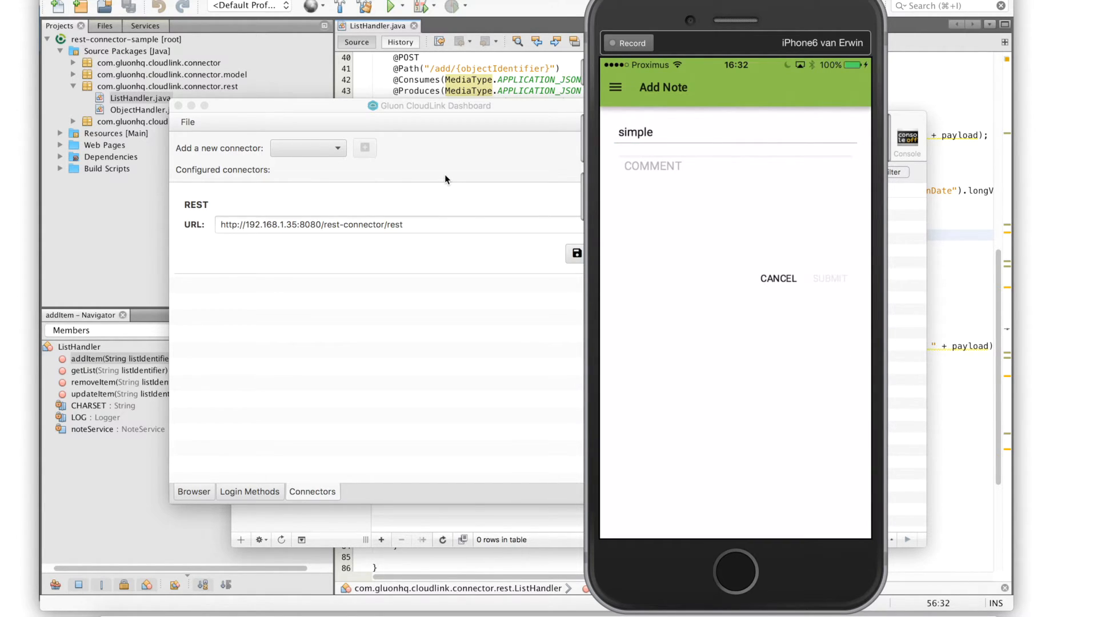
{"action": "type", "text": "comment"}
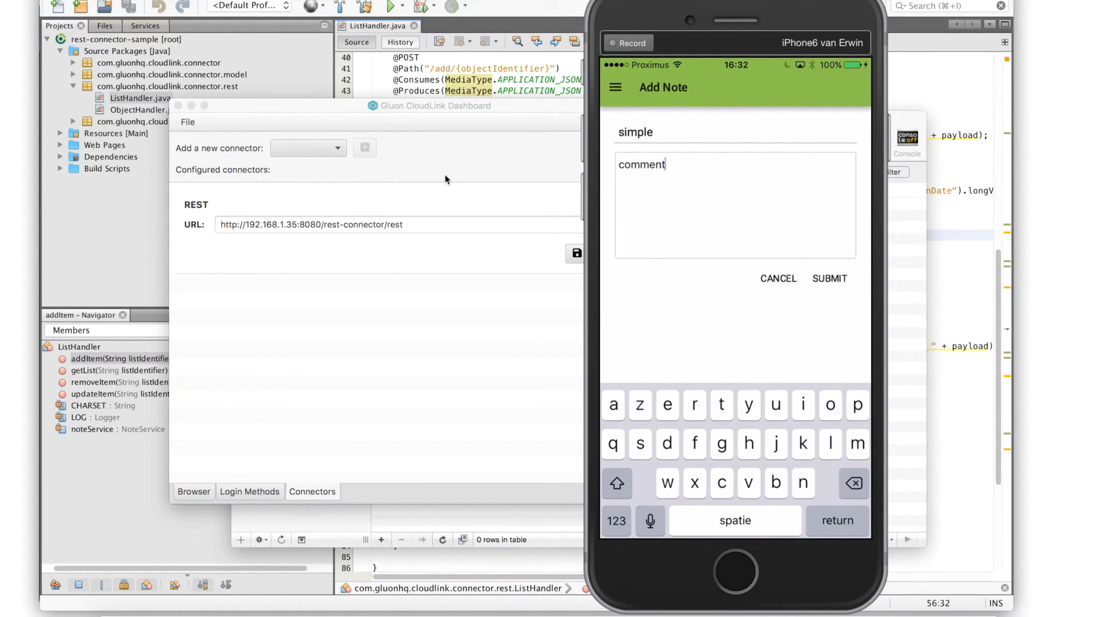
{"action": "left_click", "coordinate": [830, 278]}
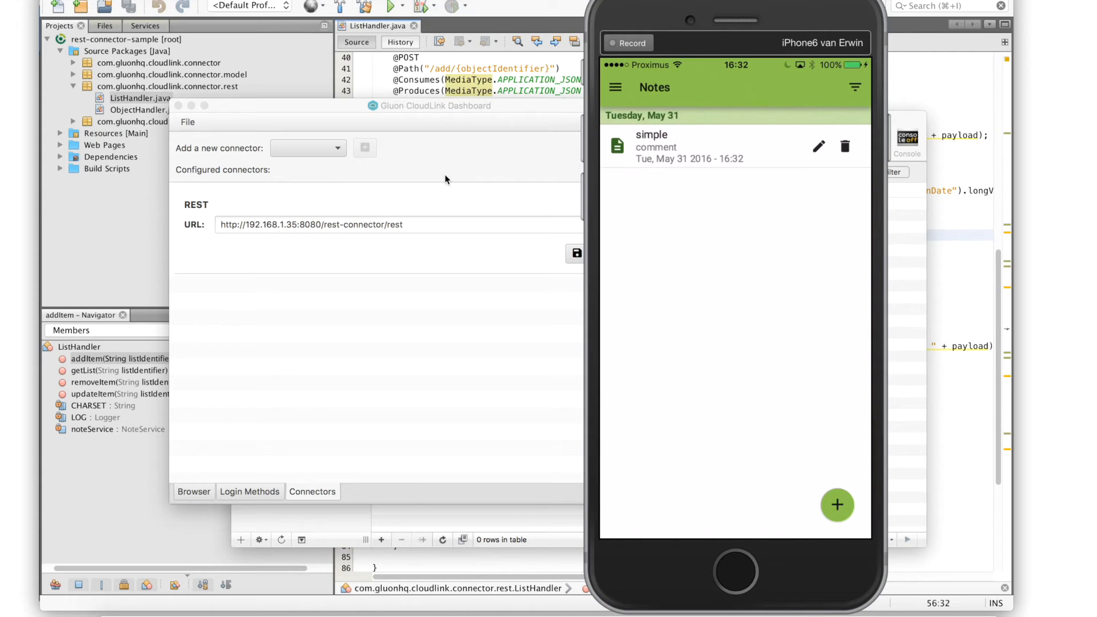
{"action": "mouse_move", "coordinate": [505, 108]}
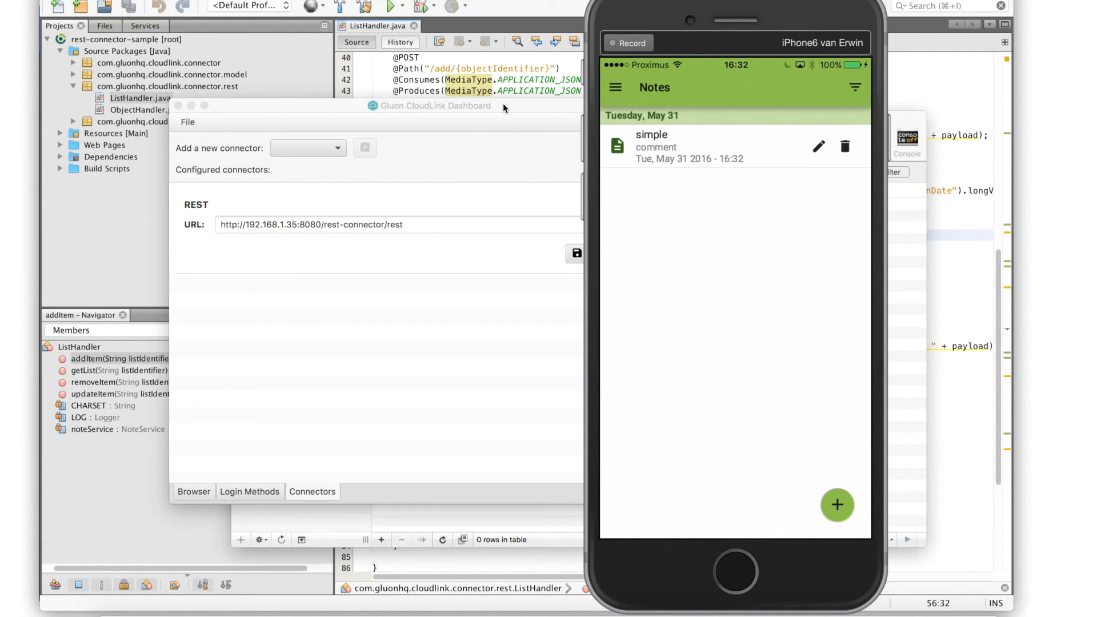
{"action": "mouse_move", "coordinate": [520, 185]}
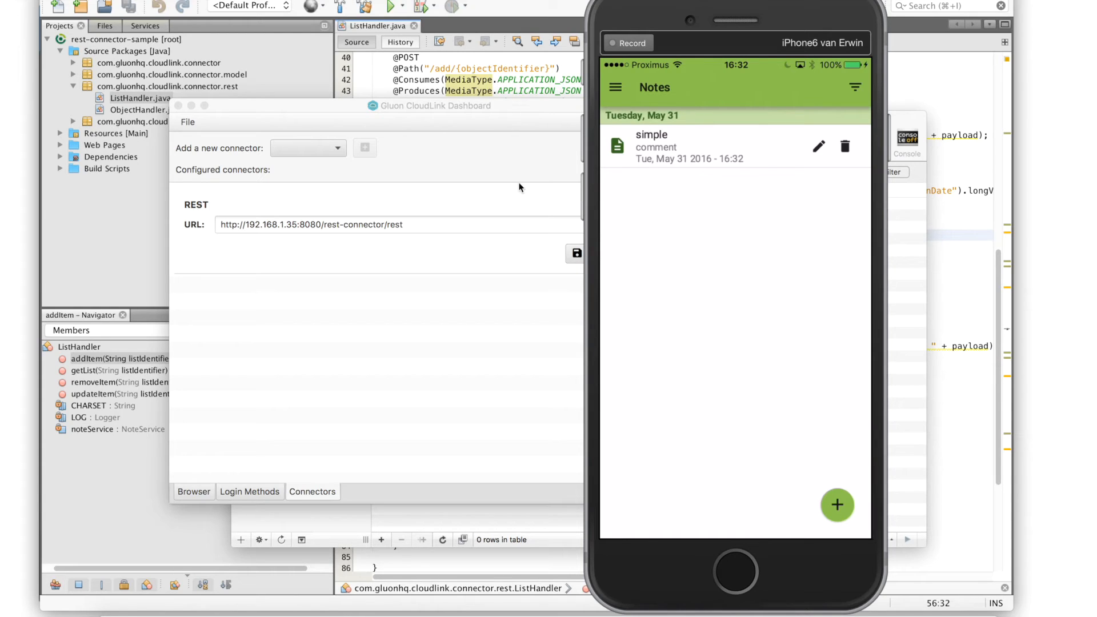
{"action": "mouse_move", "coordinate": [744, 295]}
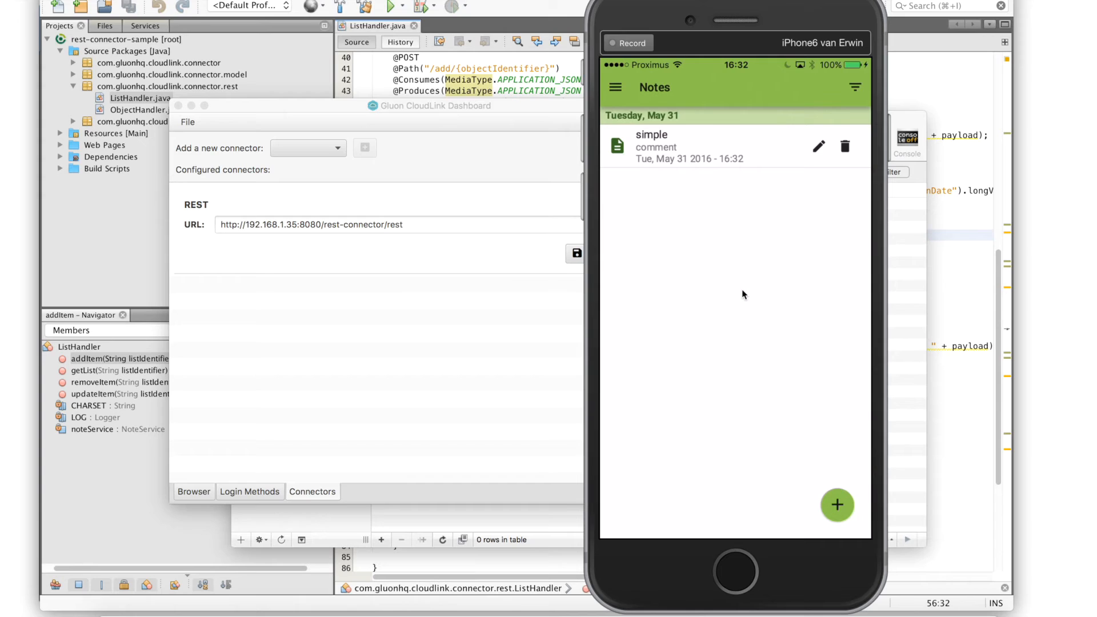
{"action": "mouse_move", "coordinate": [903, 299]}
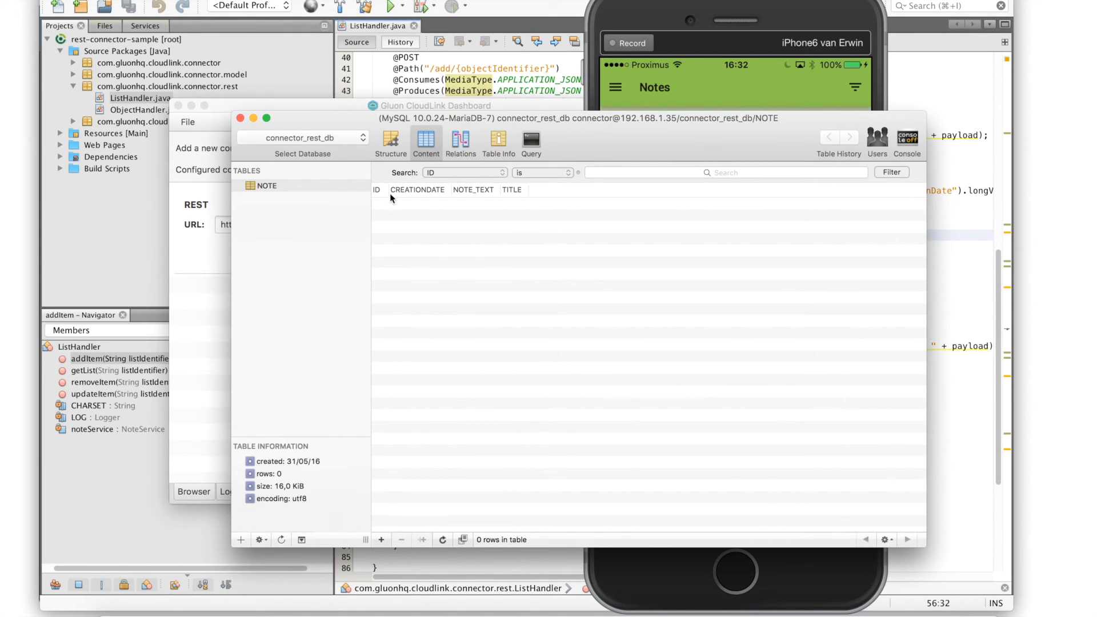
{"action": "mouse_move", "coordinate": [432, 209]}
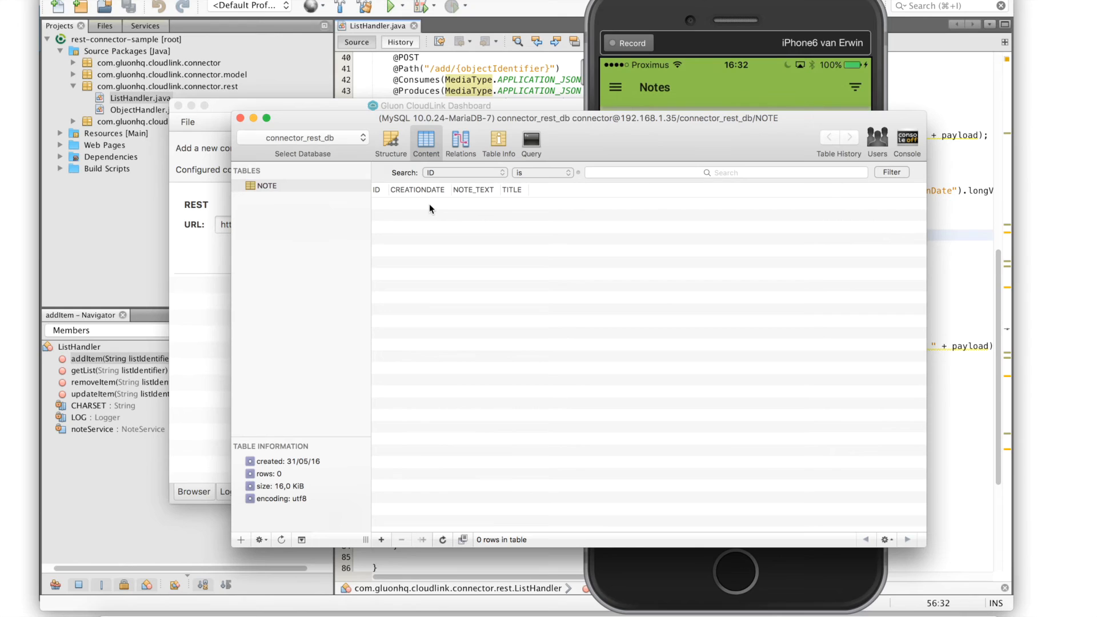
{"action": "mouse_move", "coordinate": [283, 215]}
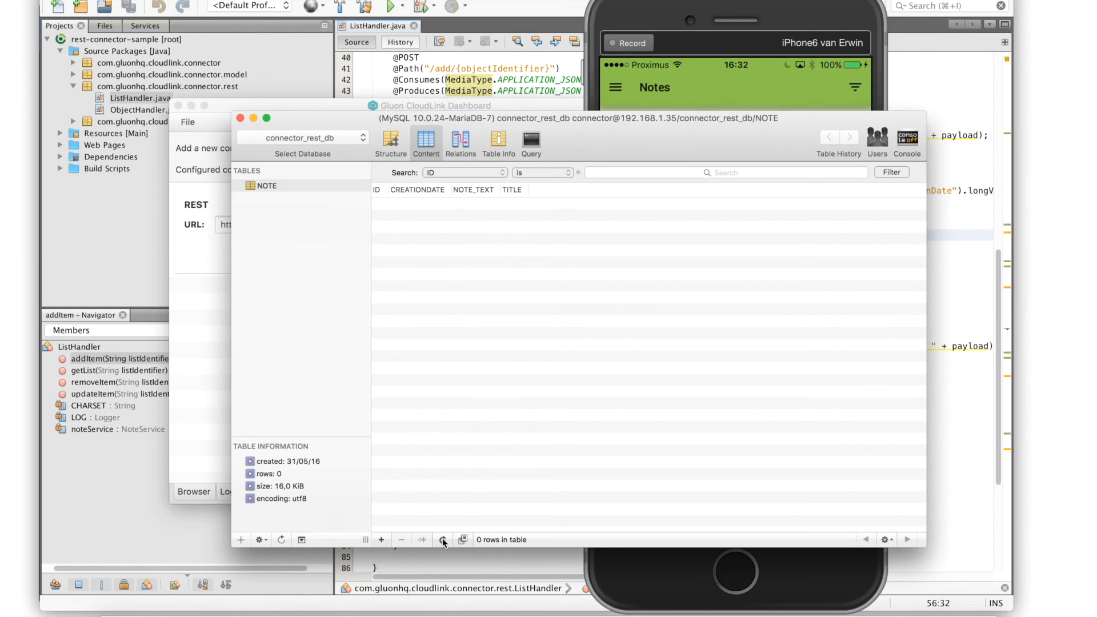
- Refresh the NOTE table to see the 'simple' row, delete the note on the phone, and refresh to find zero rows
{"action": "left_click", "coordinate": [442, 539]}
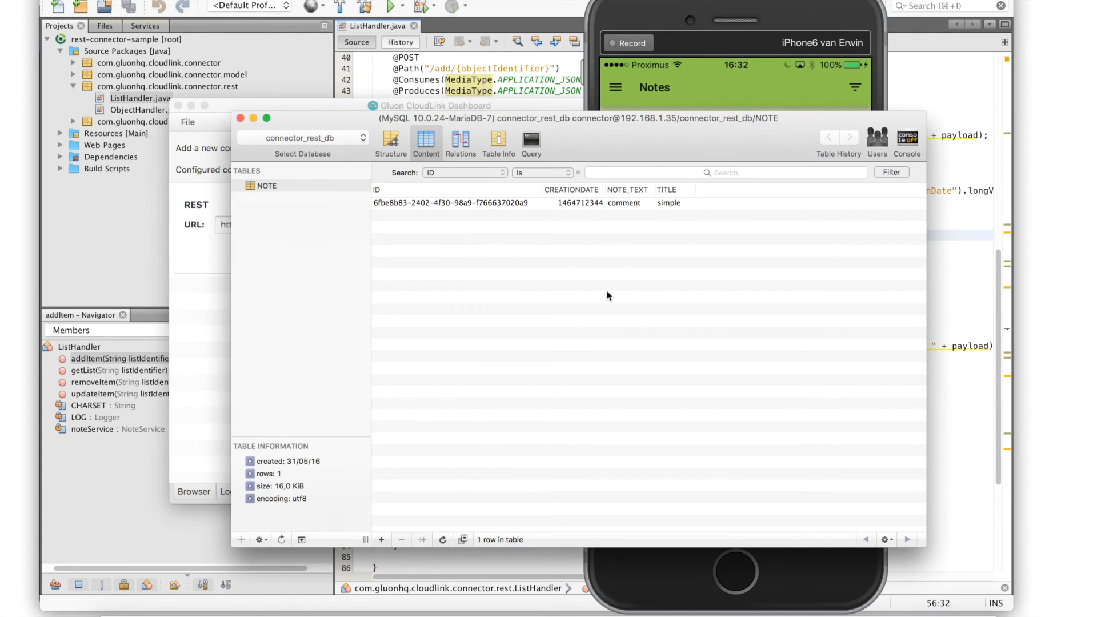
{"action": "mouse_move", "coordinate": [537, 207]}
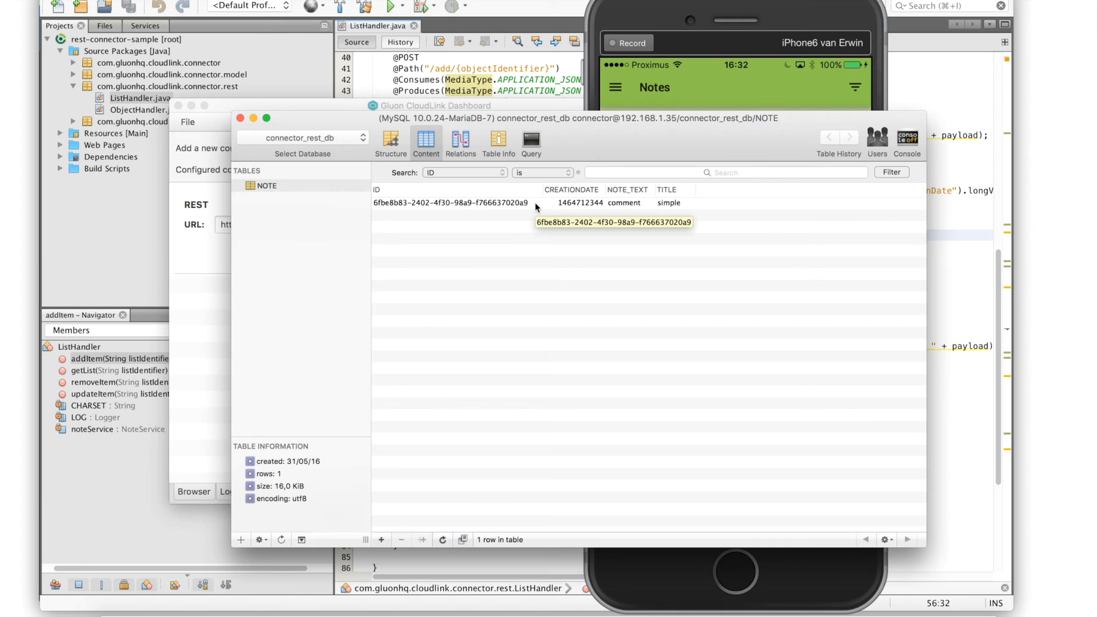
{"action": "mouse_move", "coordinate": [786, 14]}
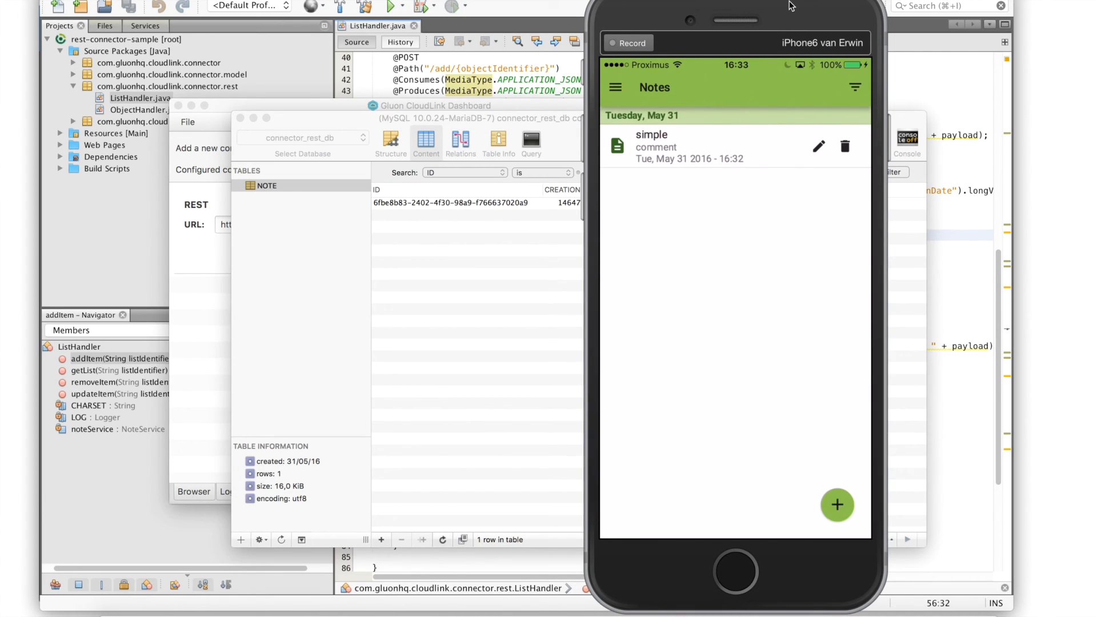
{"action": "left_click", "coordinate": [845, 146]}
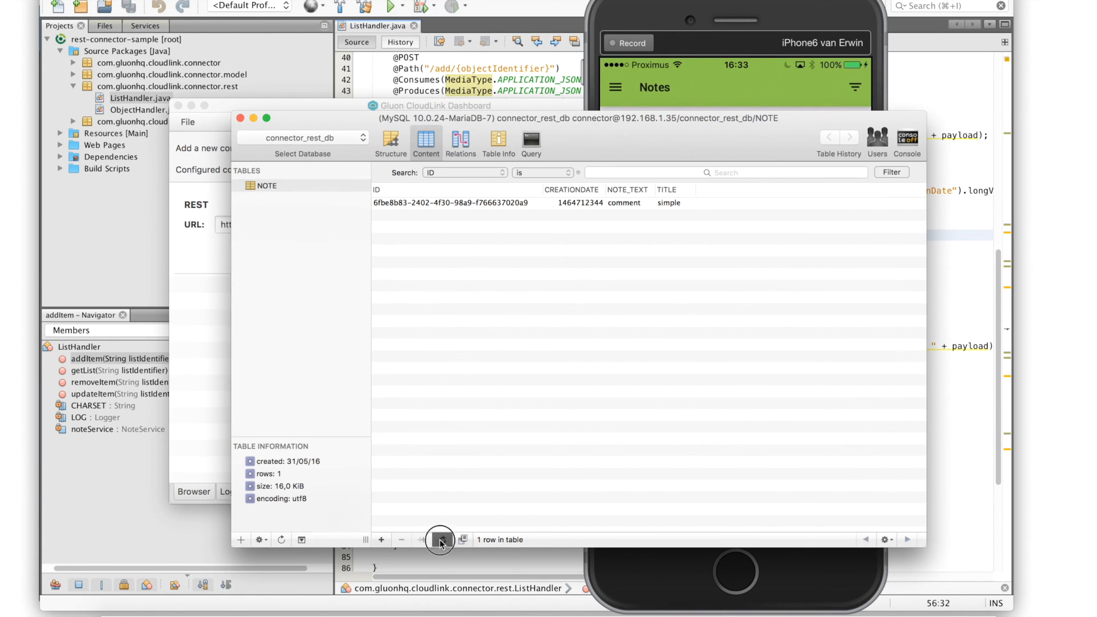
{"action": "left_click", "coordinate": [441, 540]}
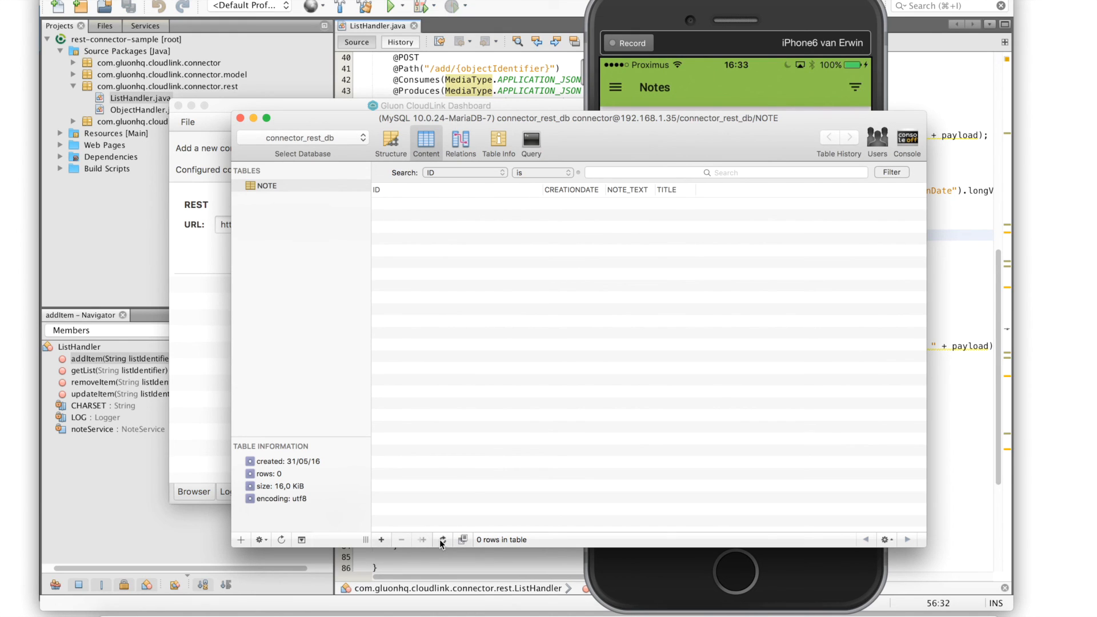
{"action": "mouse_move", "coordinate": [588, 361]}
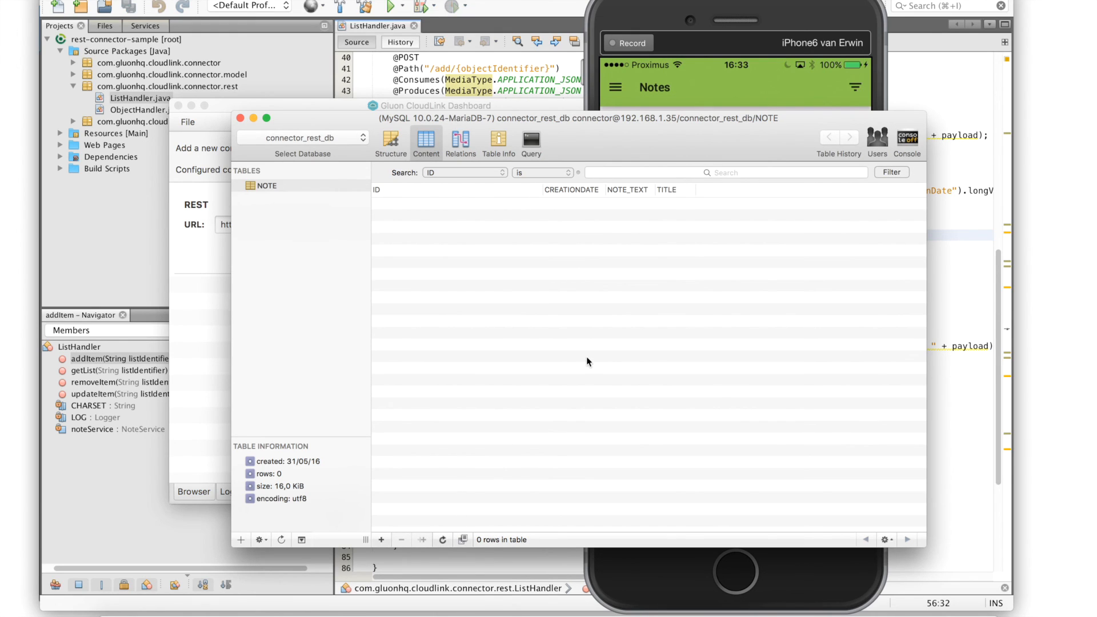